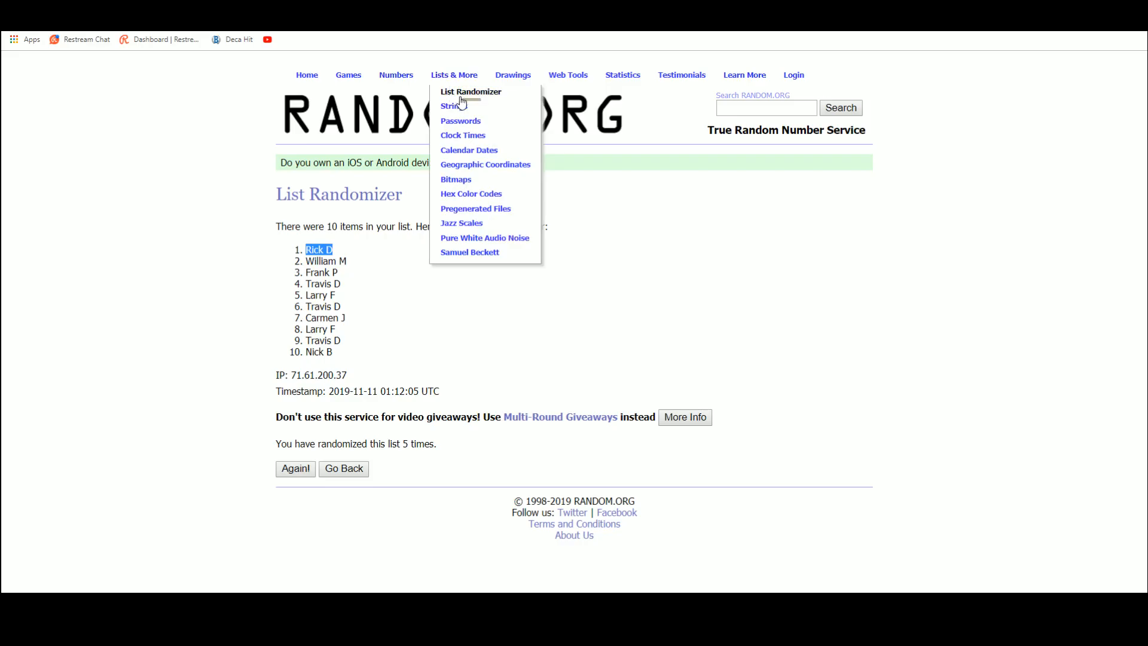
- Open a blank List Randomizer form from the Lists & More menu
click(471, 92)
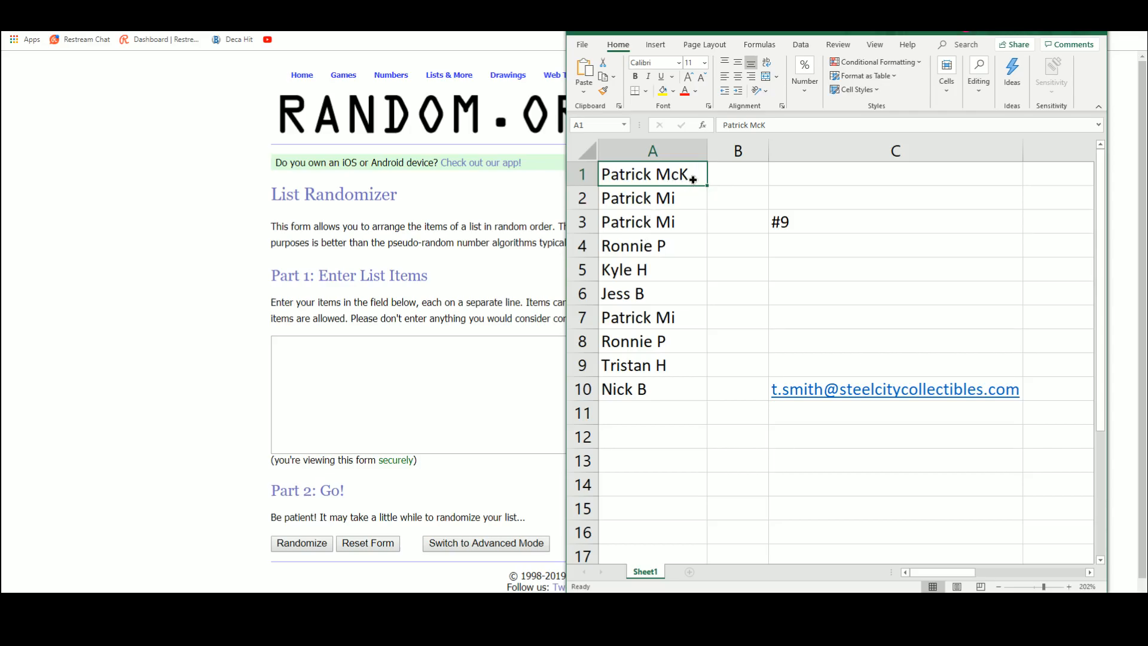
- Copy the ten names in A1:A10 into the List Randomizer items box
click(652, 316)
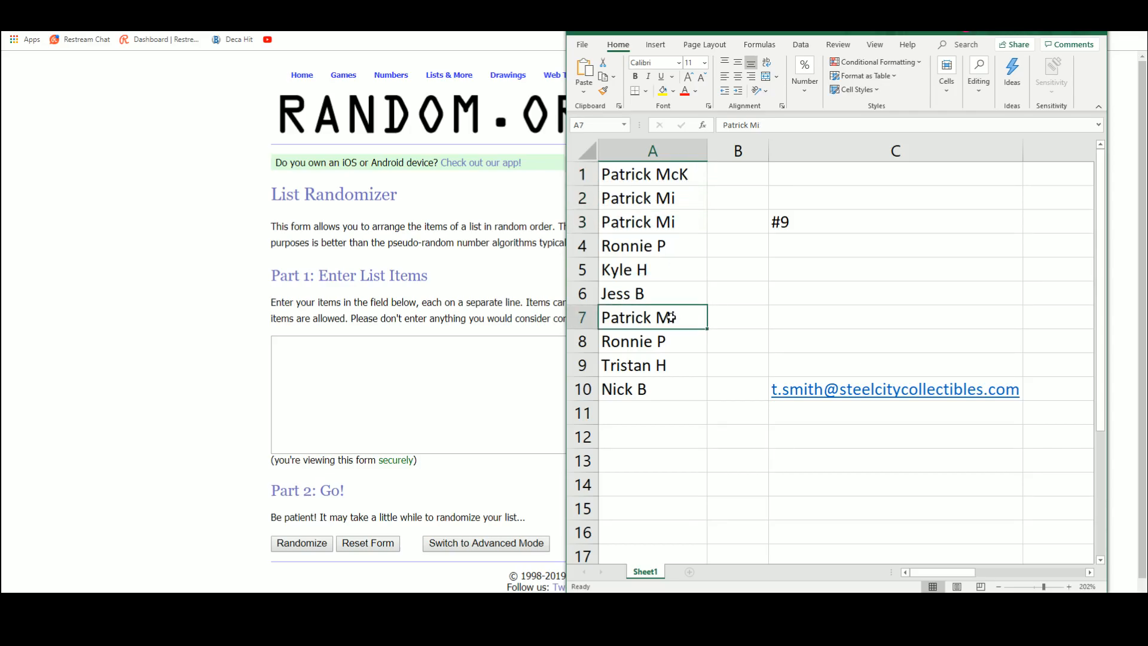
click(651, 198)
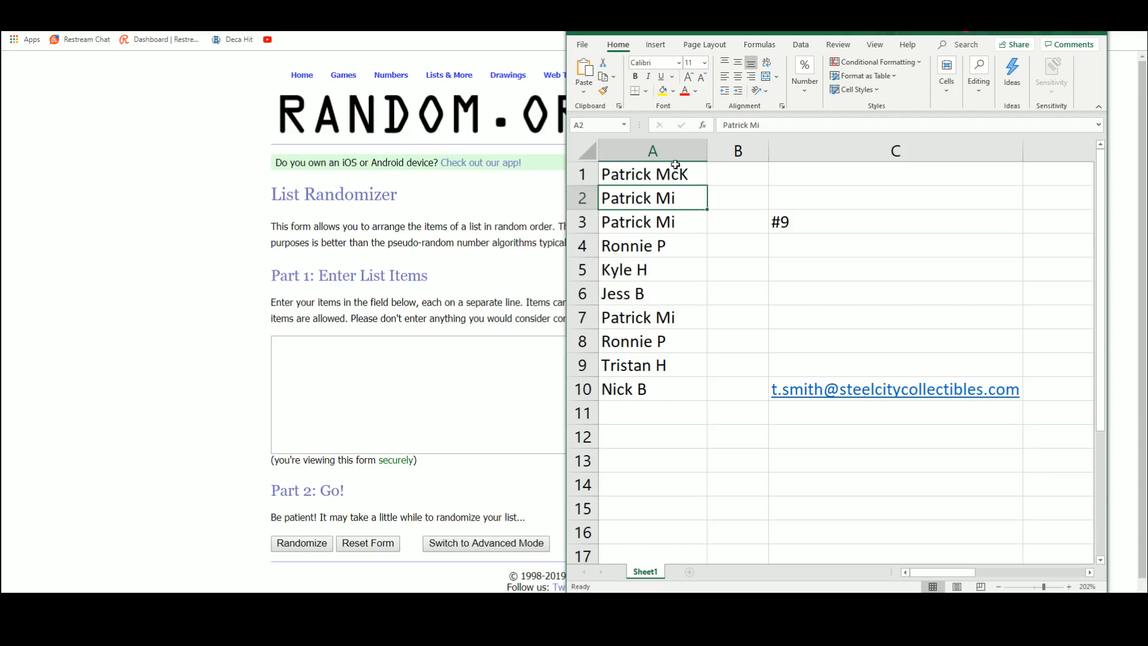
drag(645, 174, 645, 388)
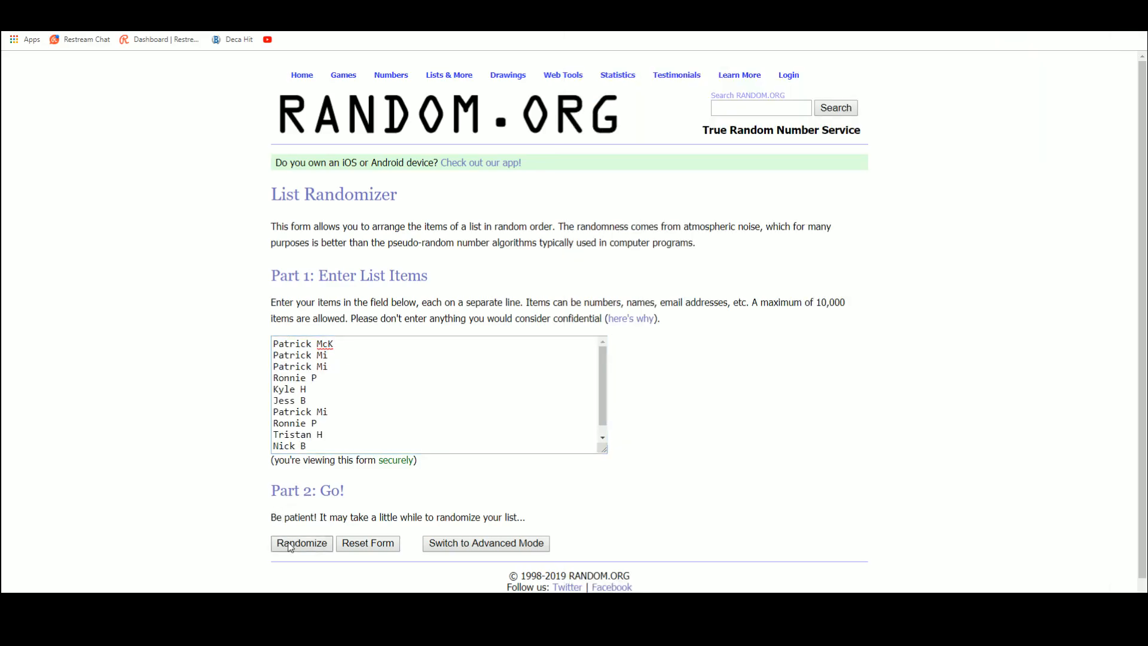
click(301, 544)
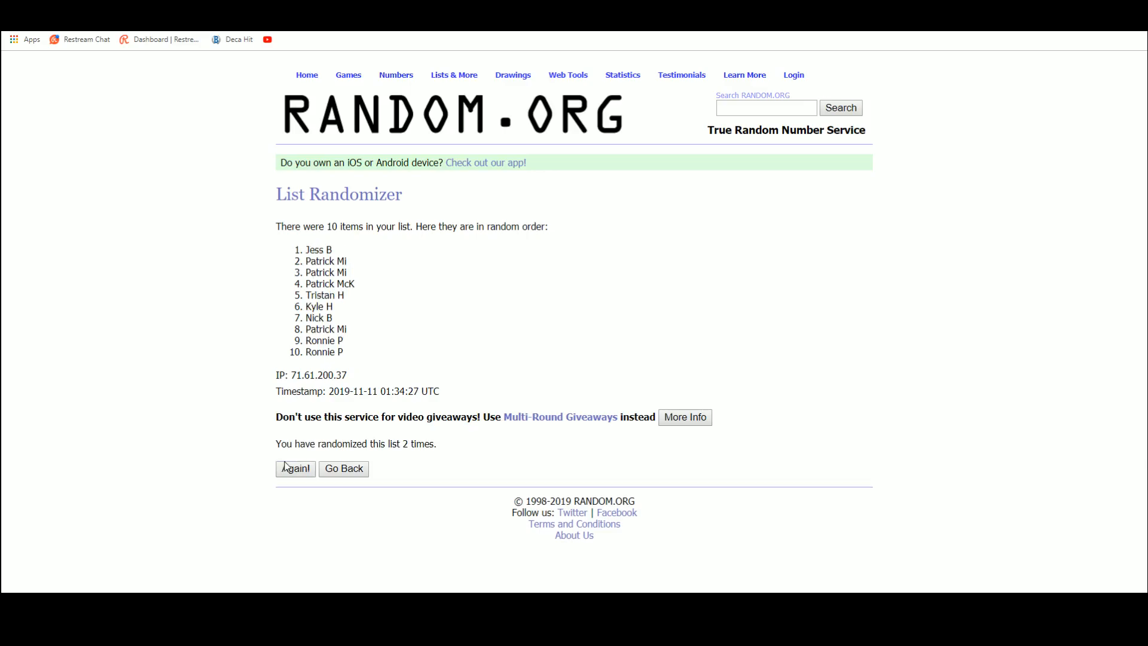
click(295, 469)
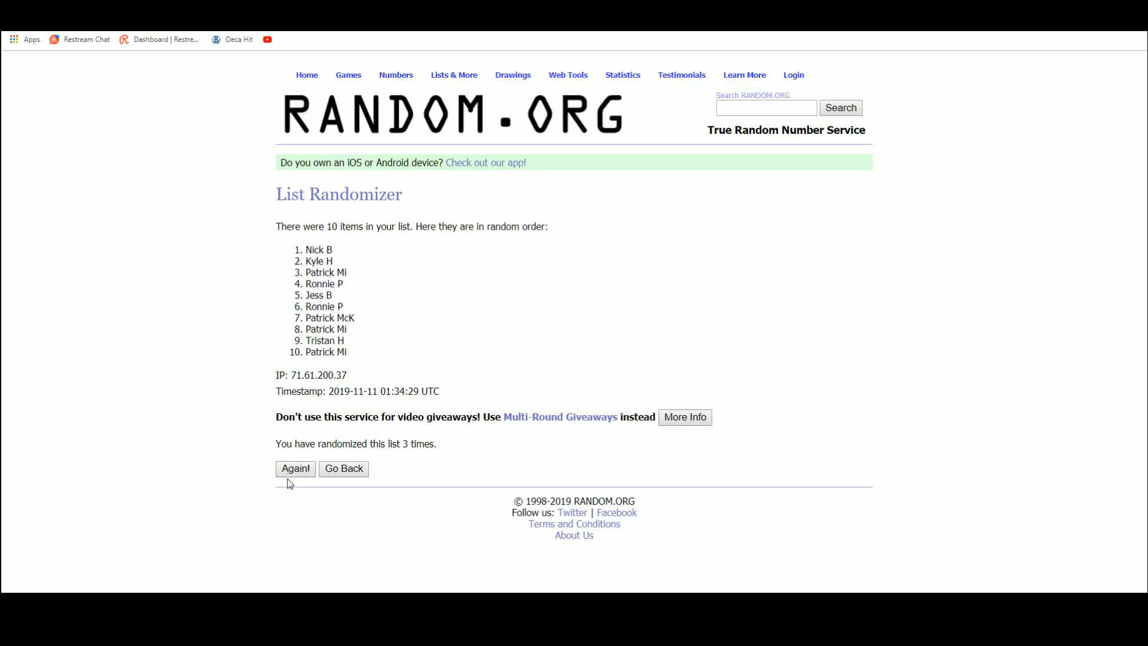
click(295, 468)
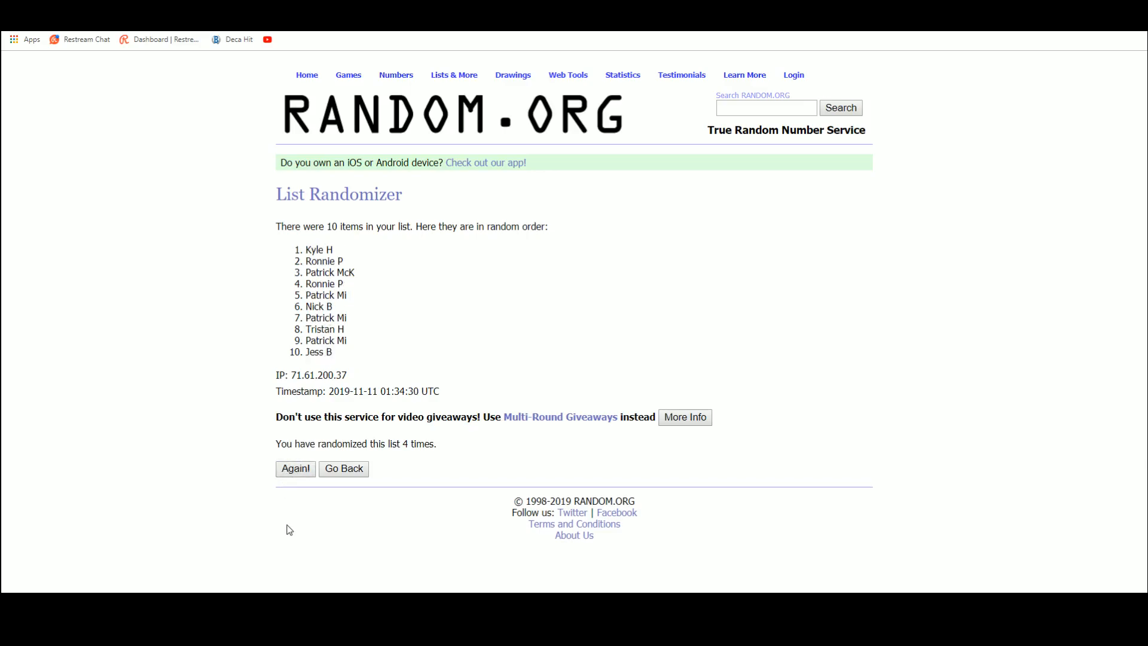
click(295, 468)
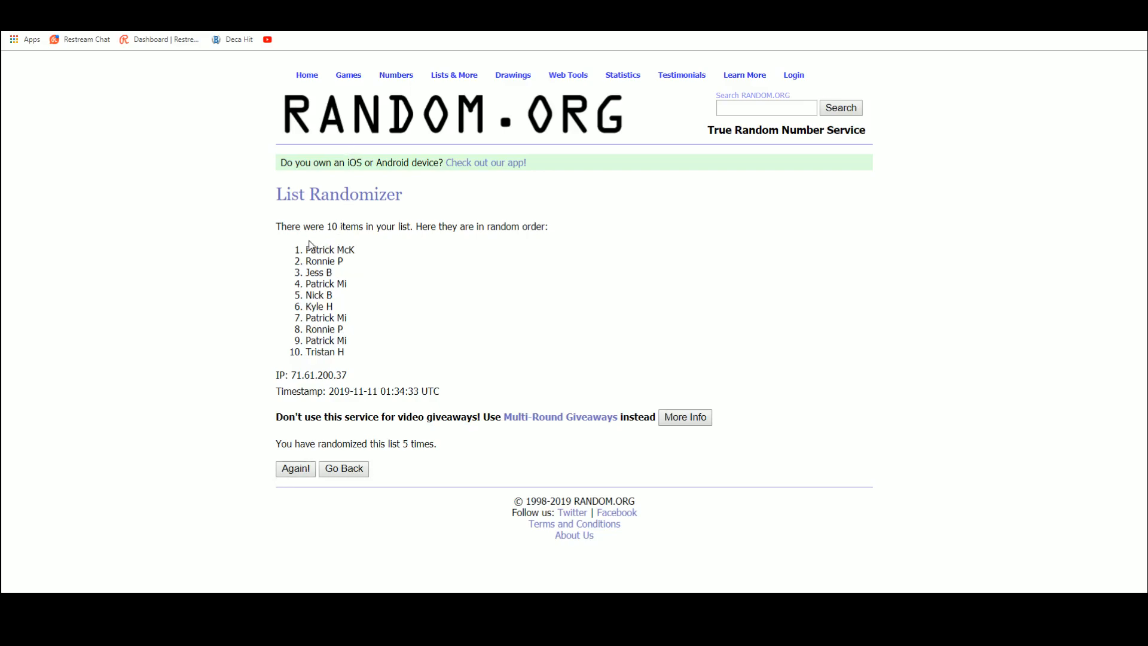
drag(307, 249, 330, 273)
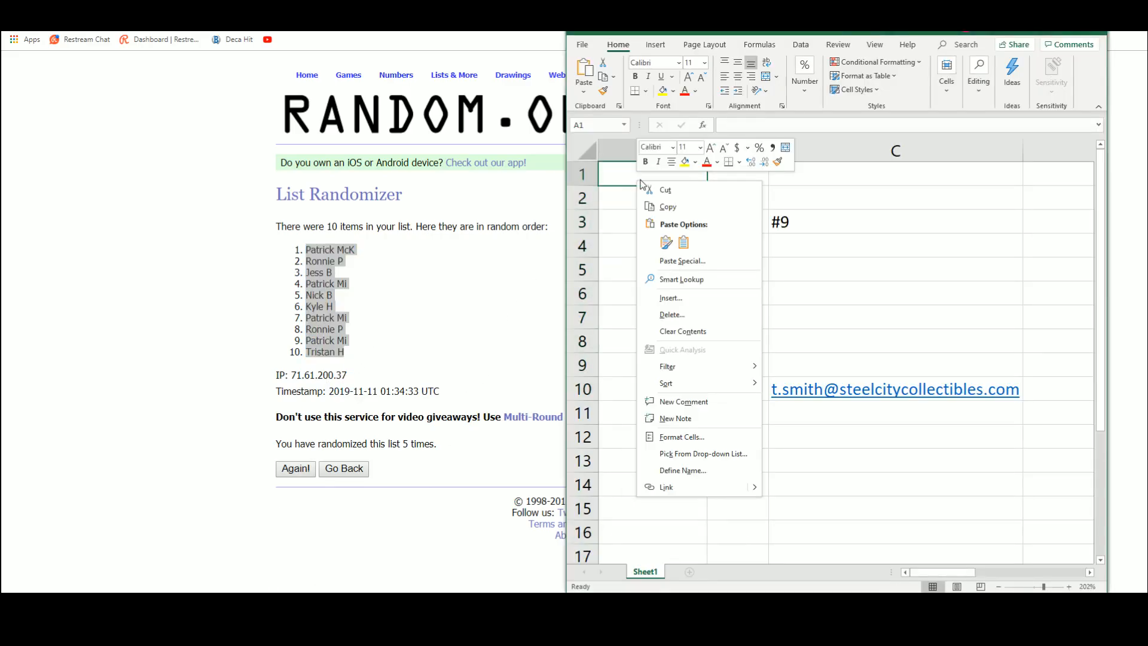
click(682, 261)
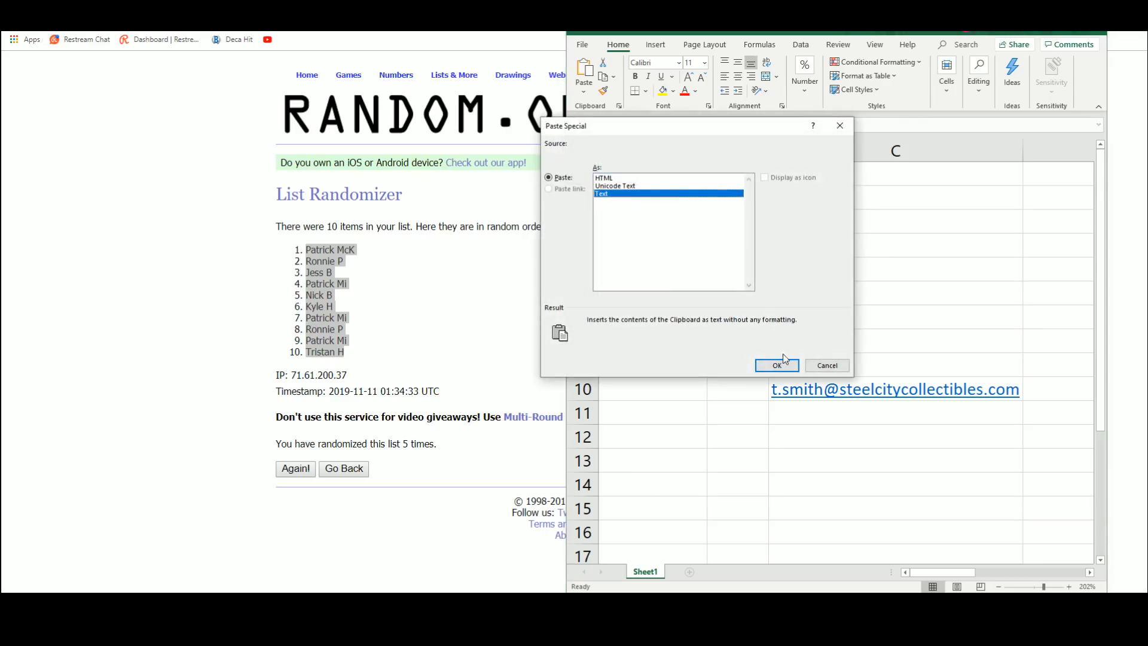
click(776, 364)
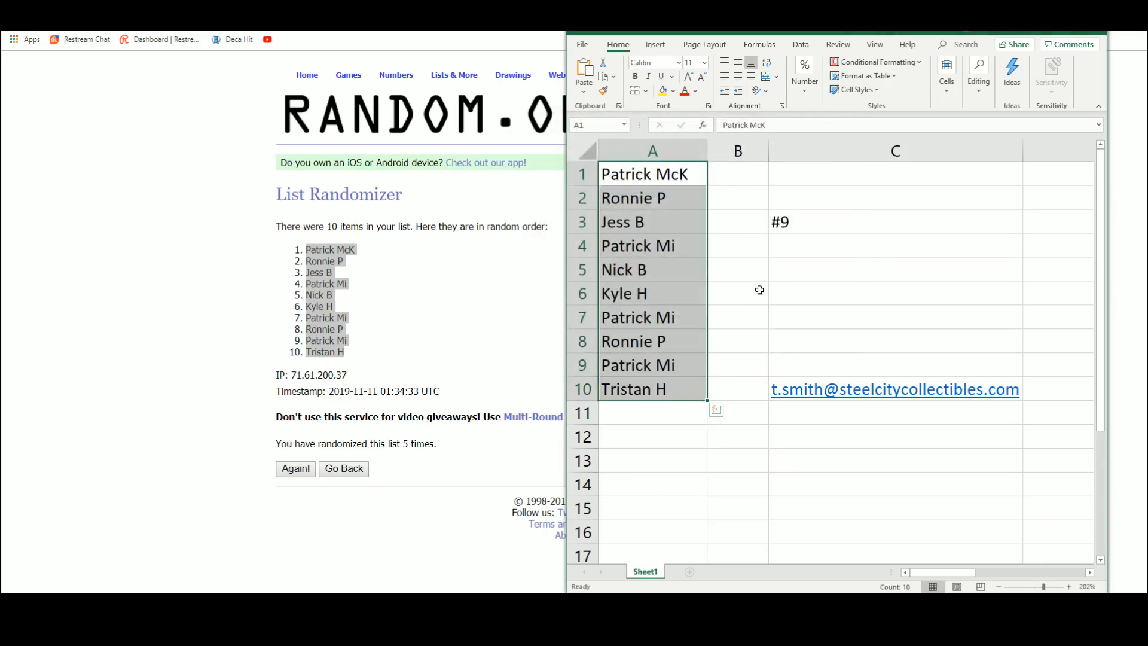
click(737, 174)
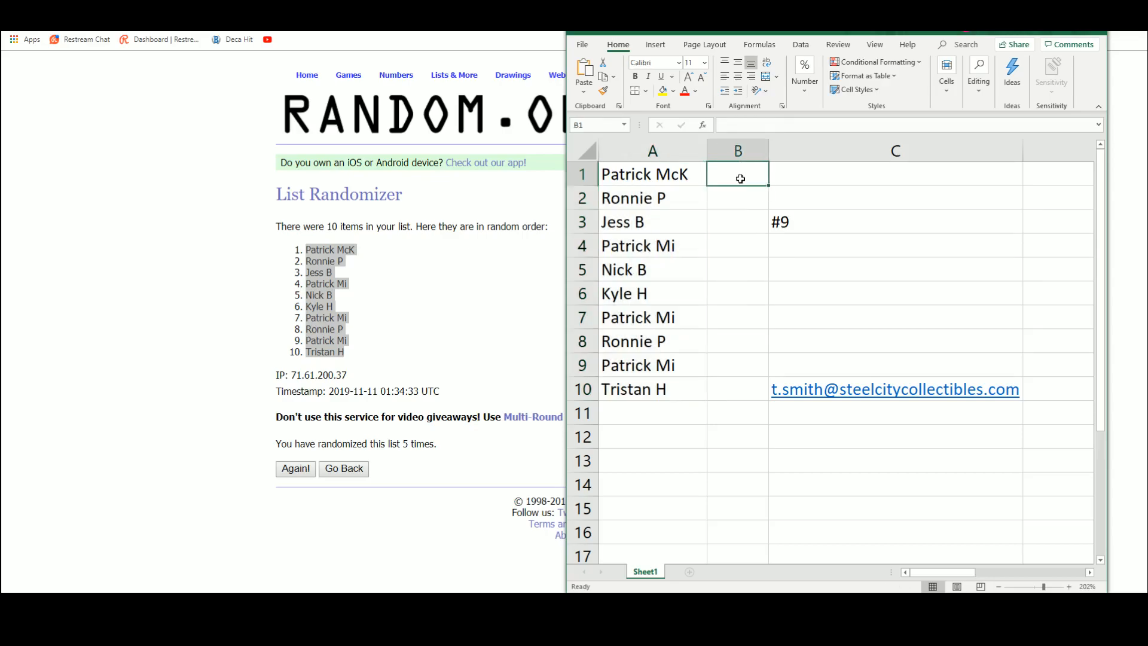
click(453, 75)
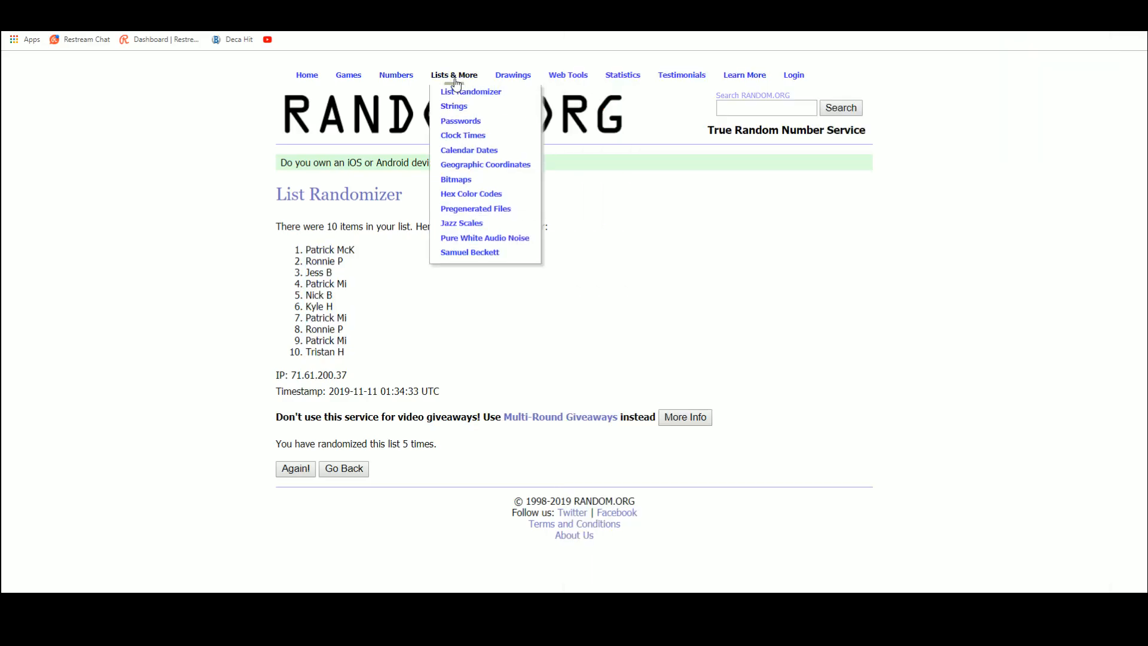
- Start a new List Randomizer form containing the digits 1–9 and 0
click(470, 91)
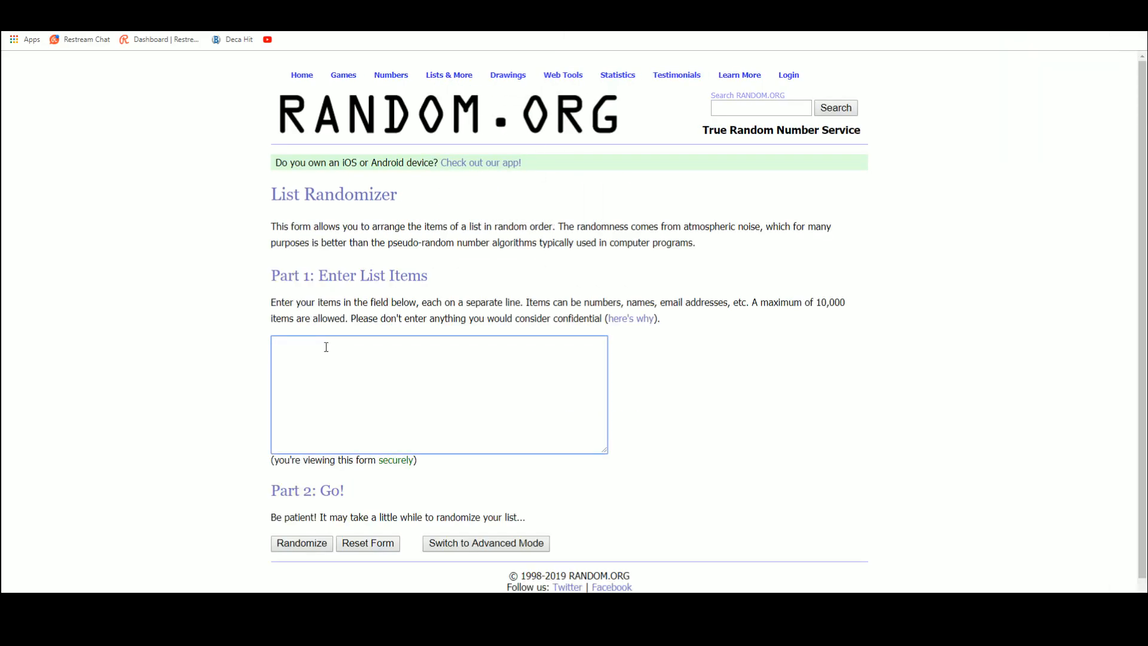
text(1)
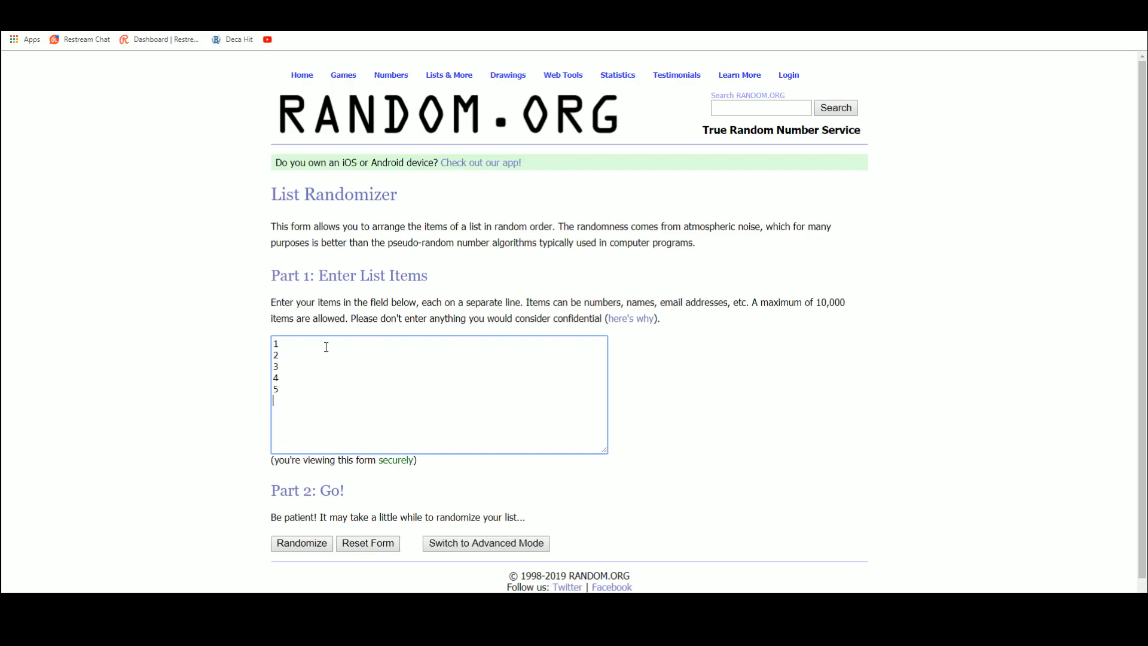
text(6)
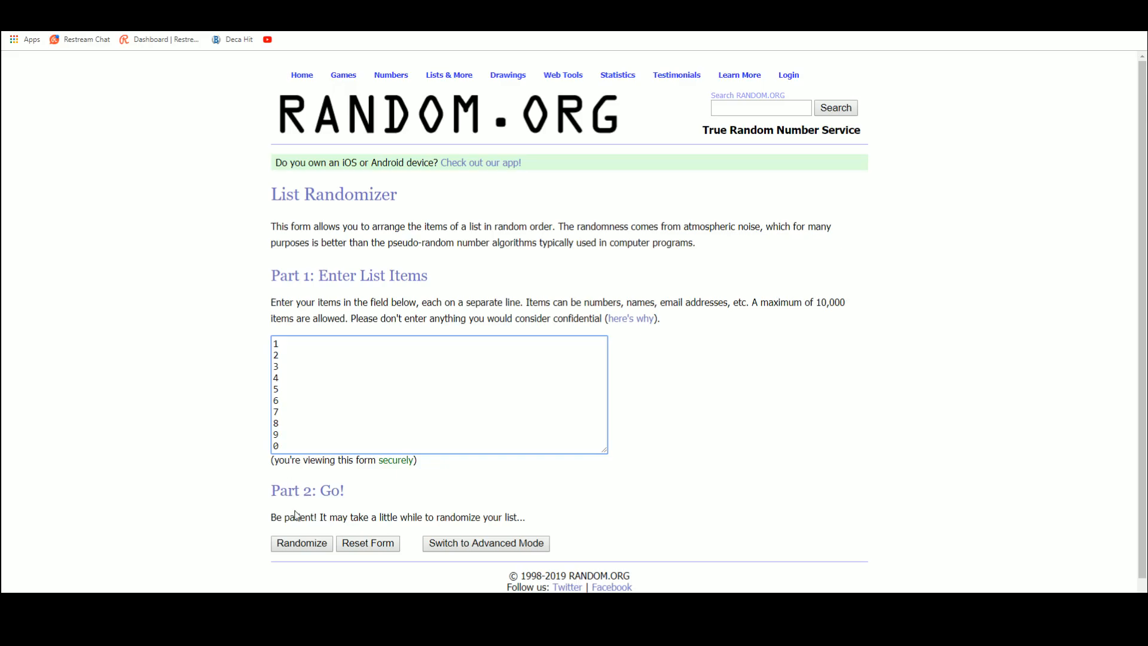
- Shuffle the digit list repeatedly, ending with an order from 4 to 2
click(301, 542)
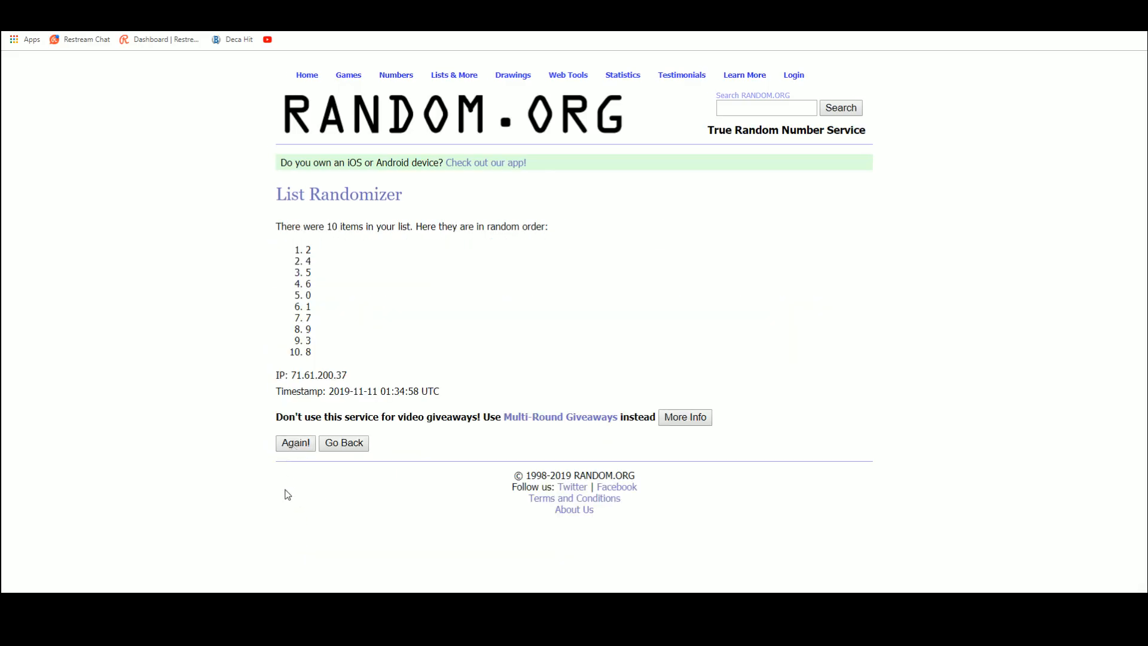
click(295, 443)
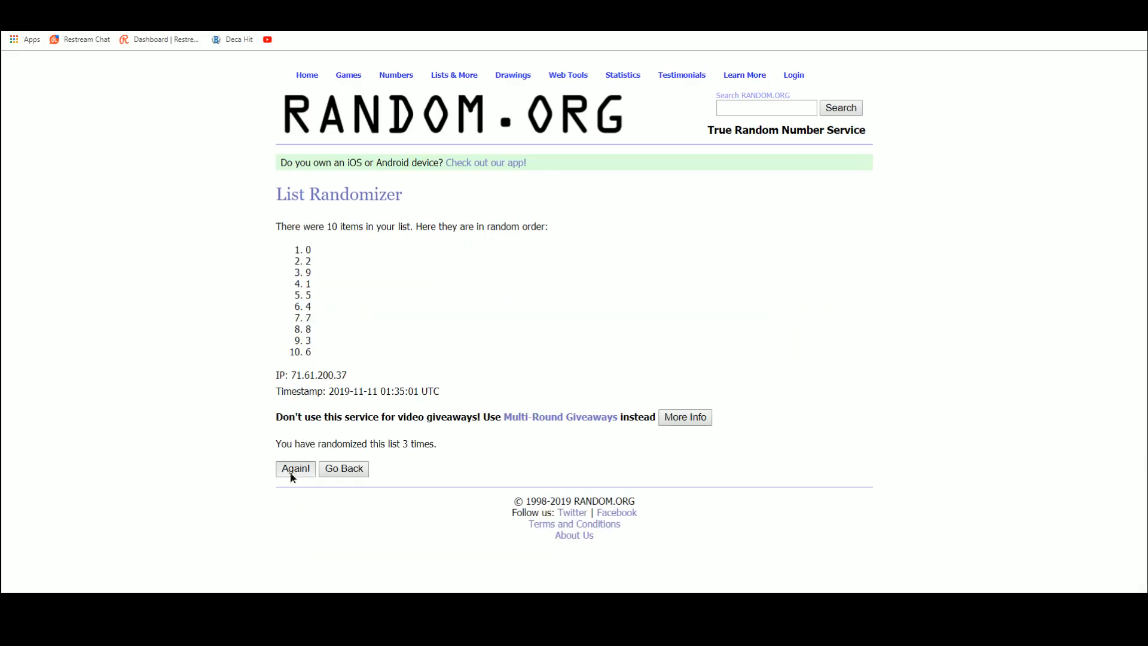
click(295, 469)
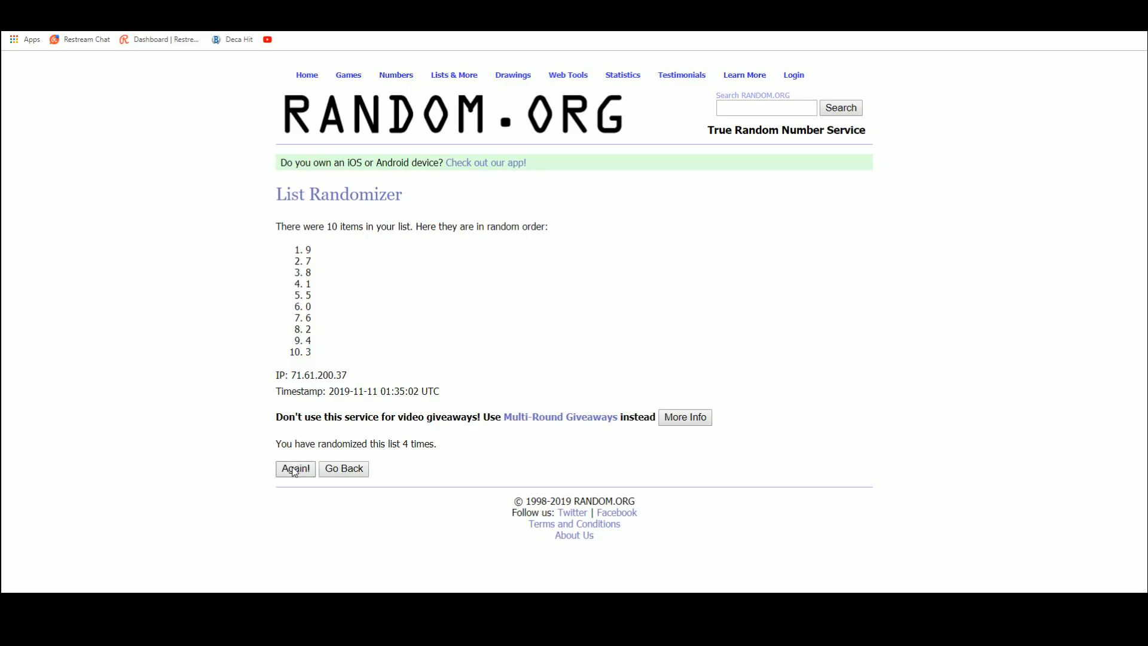
click(295, 469)
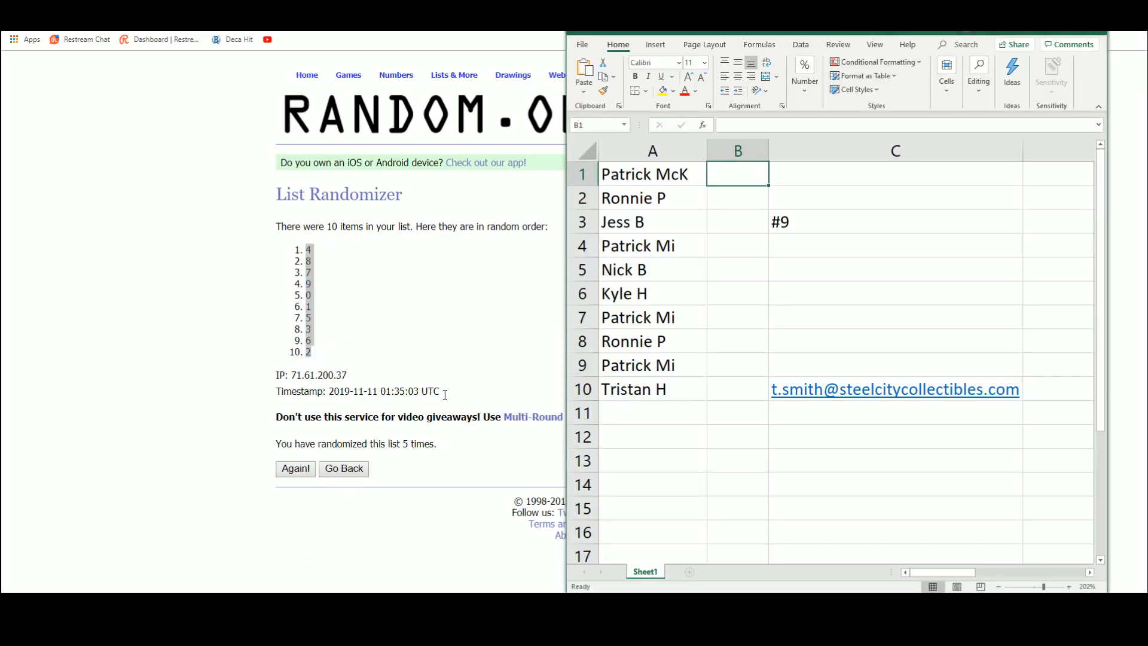
right_click(737, 173)
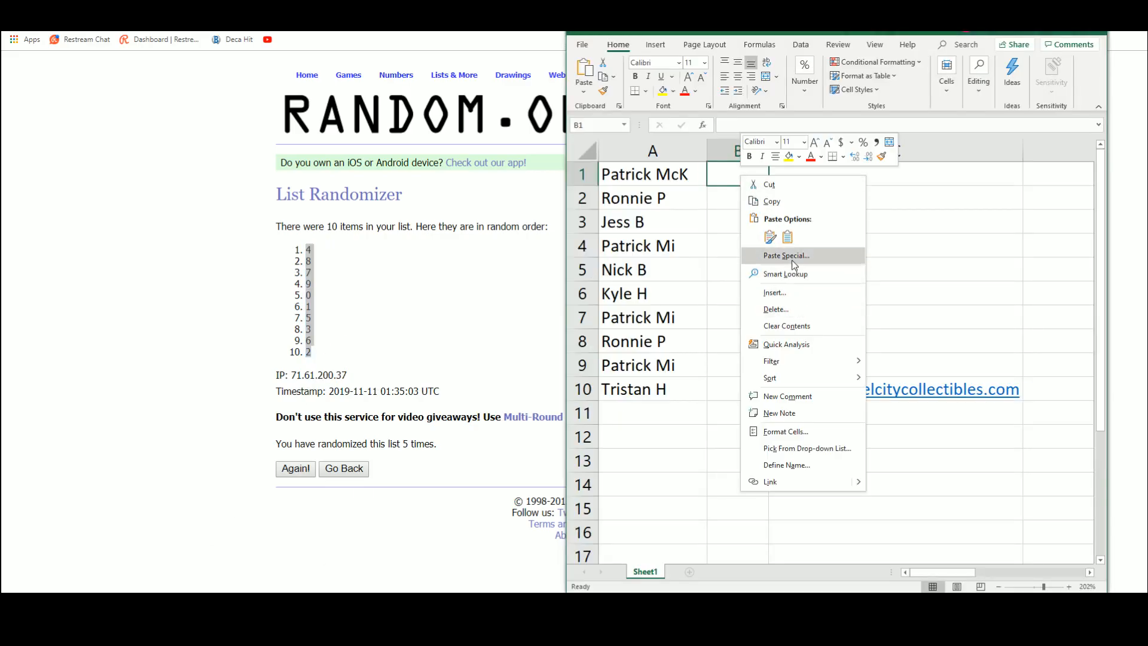
click(786, 255)
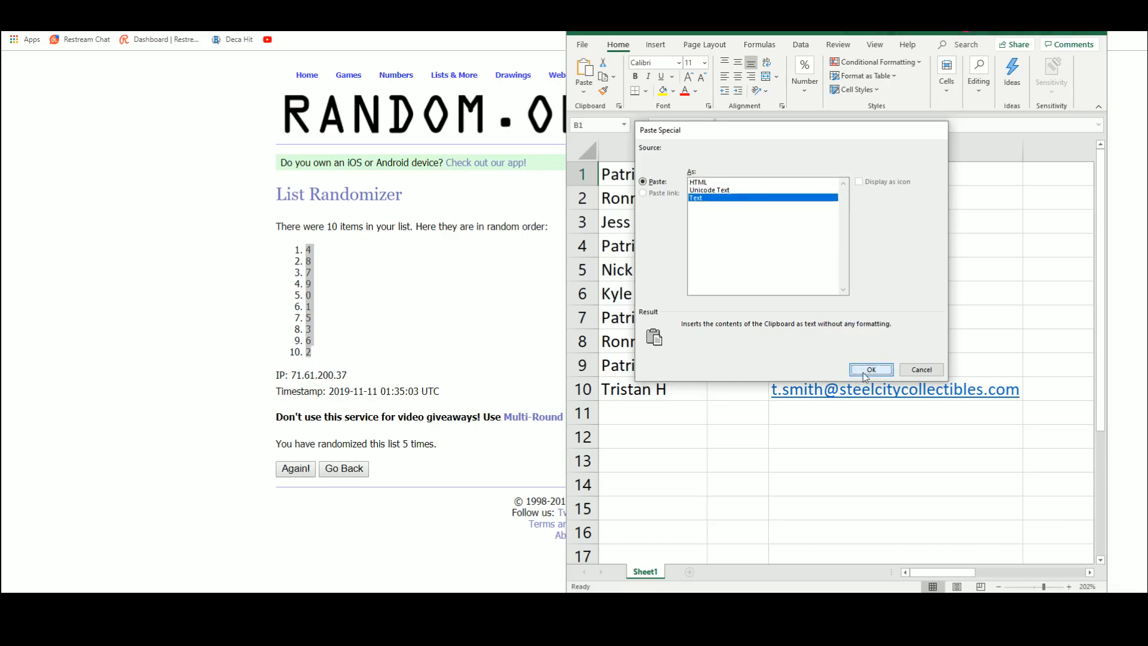
click(871, 369)
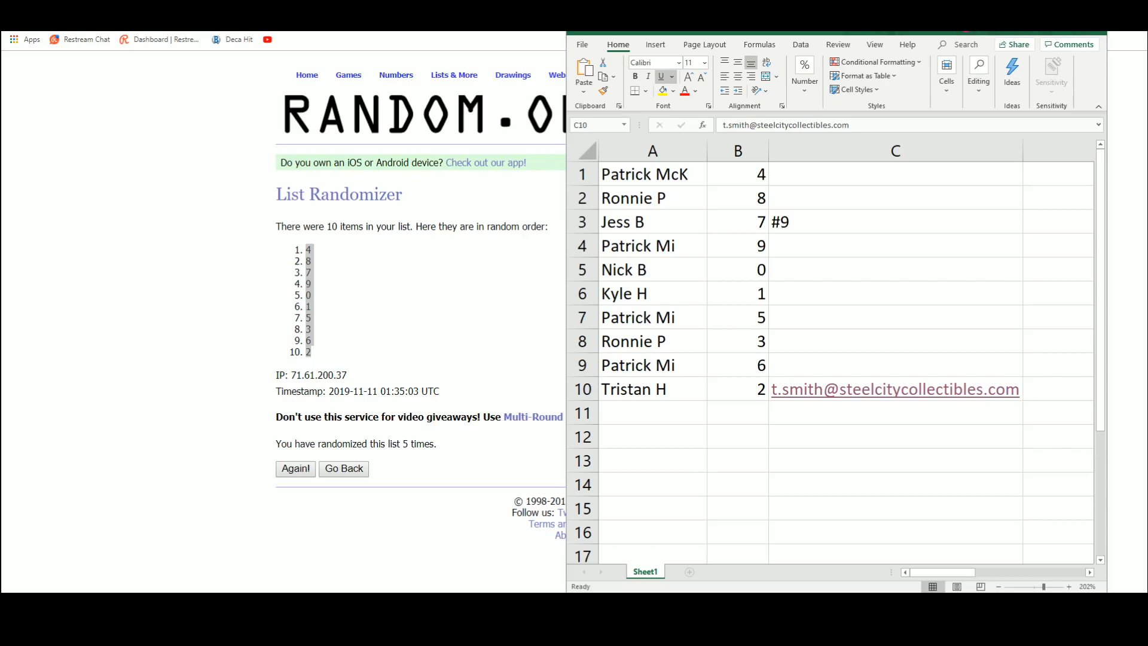
click(894, 389)
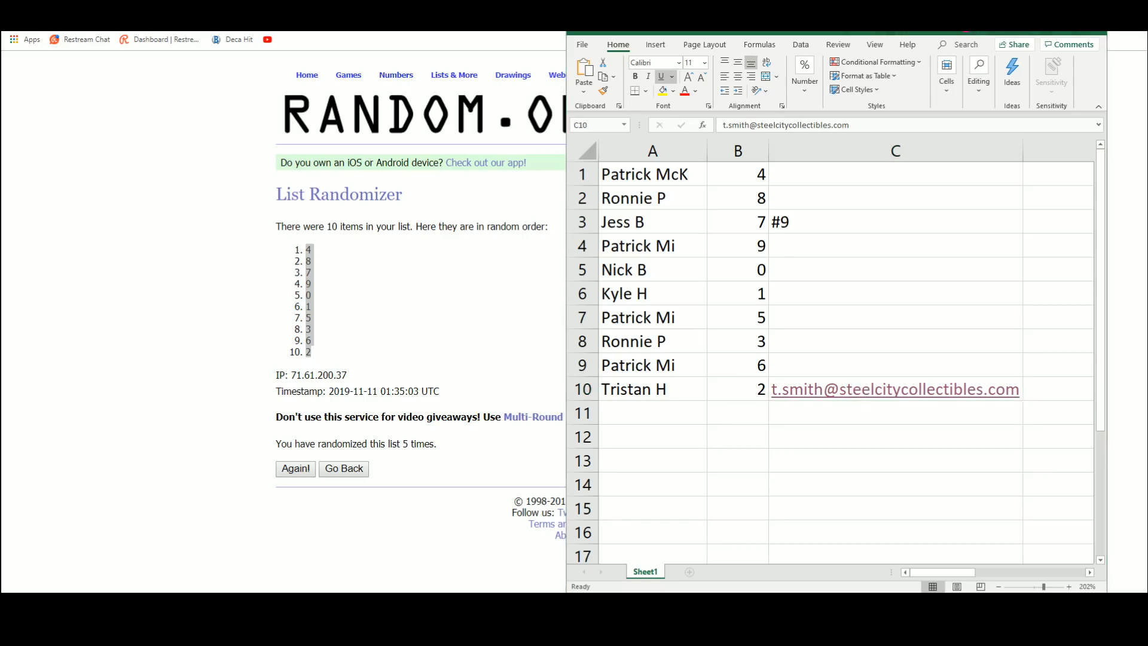
click(893, 389)
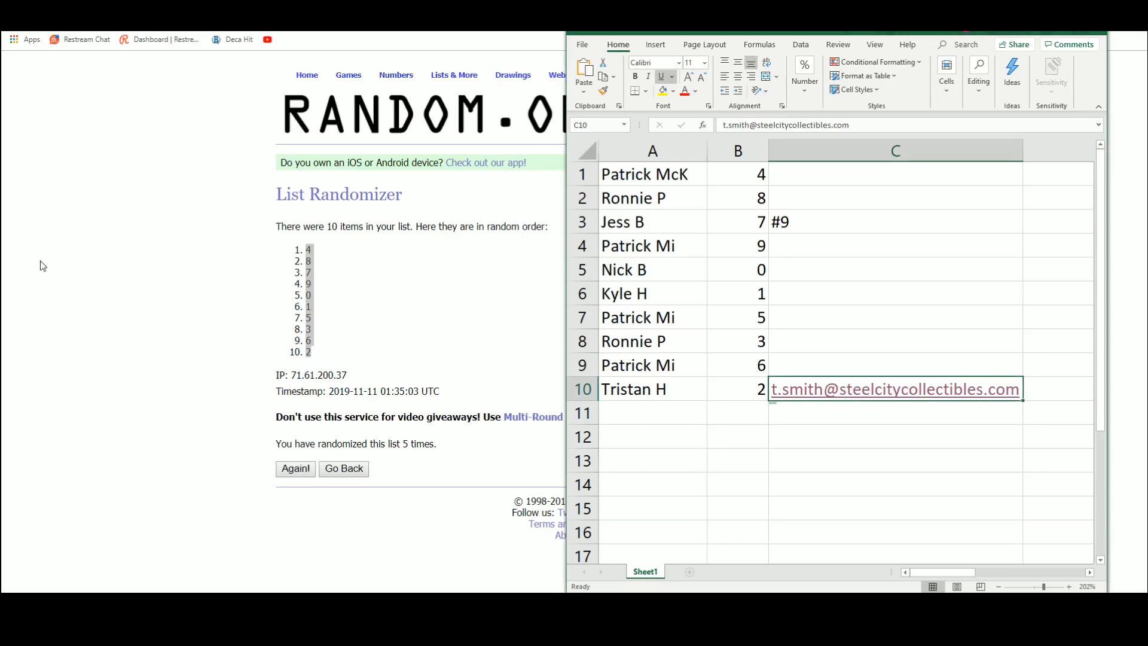
right_click(894, 389)
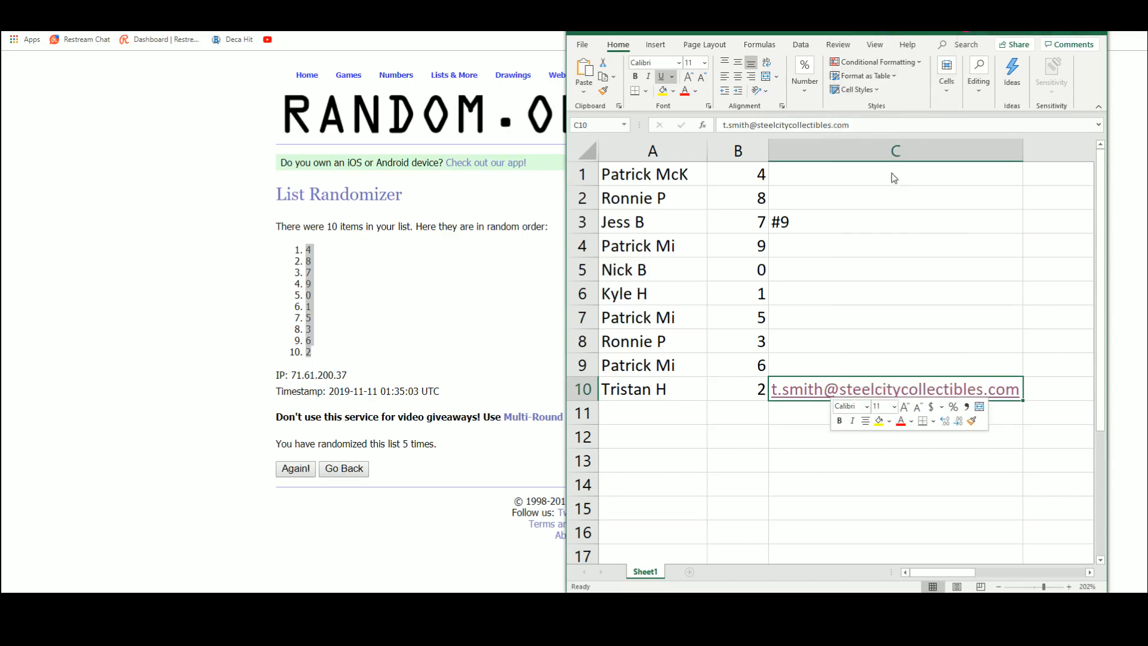
click(895, 173)
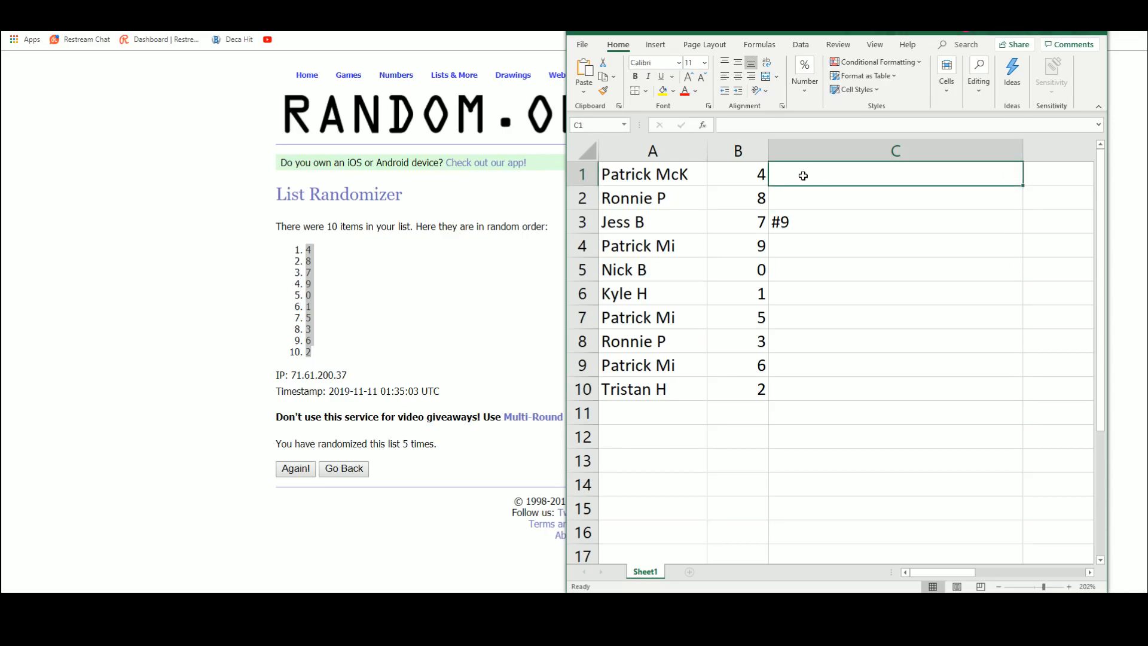
click(894, 198)
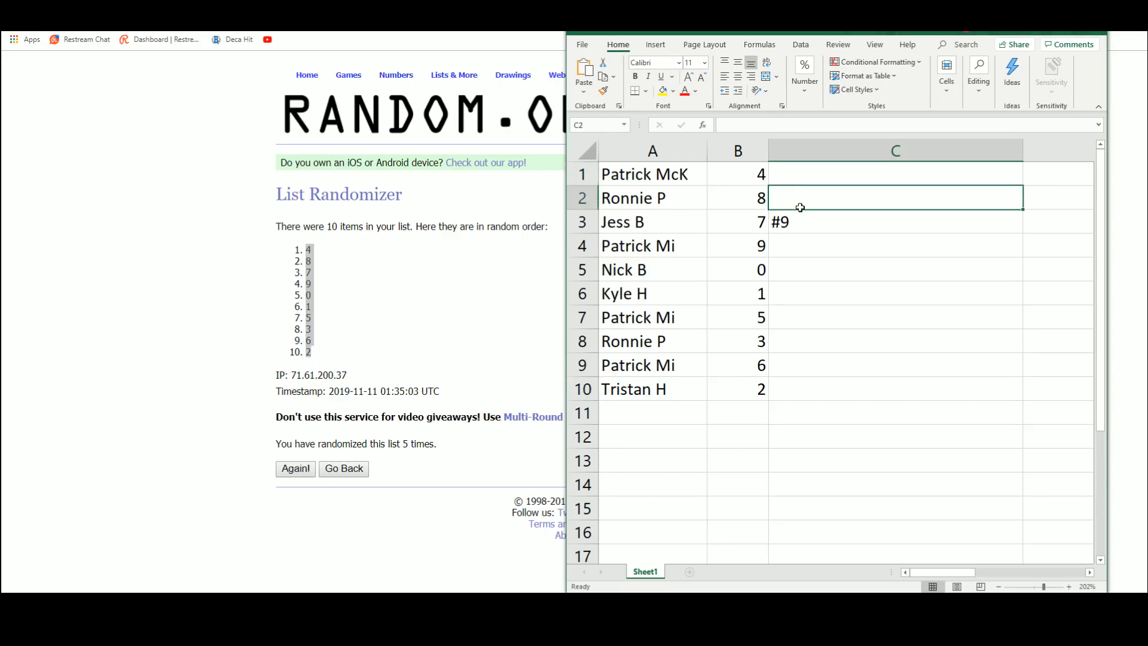
click(894, 246)
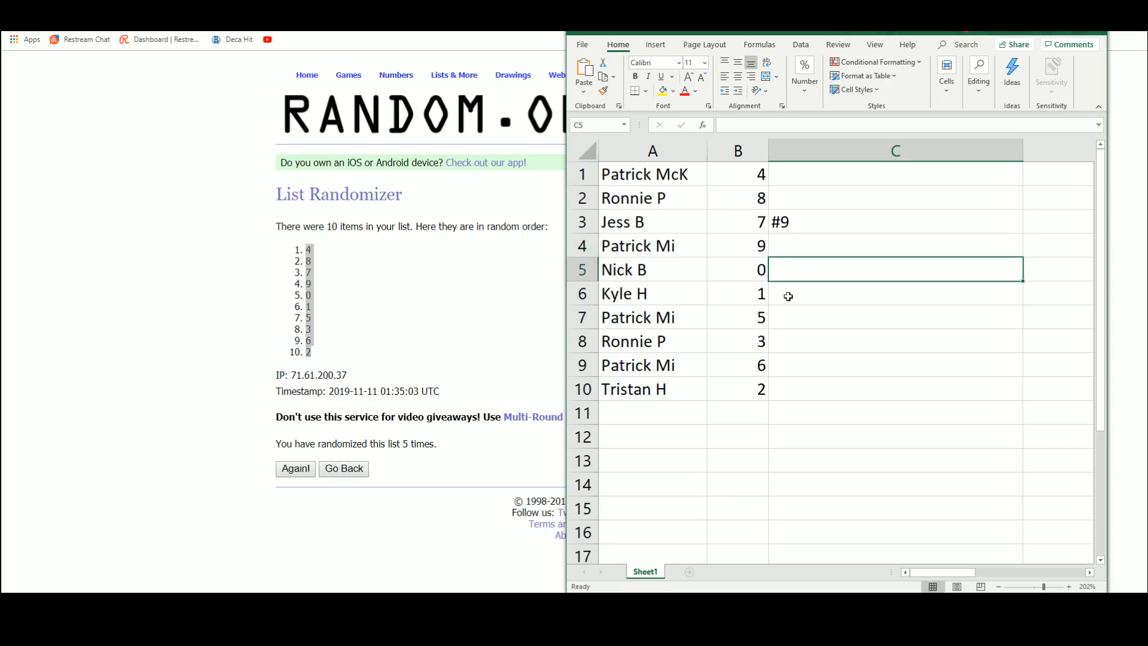
click(894, 316)
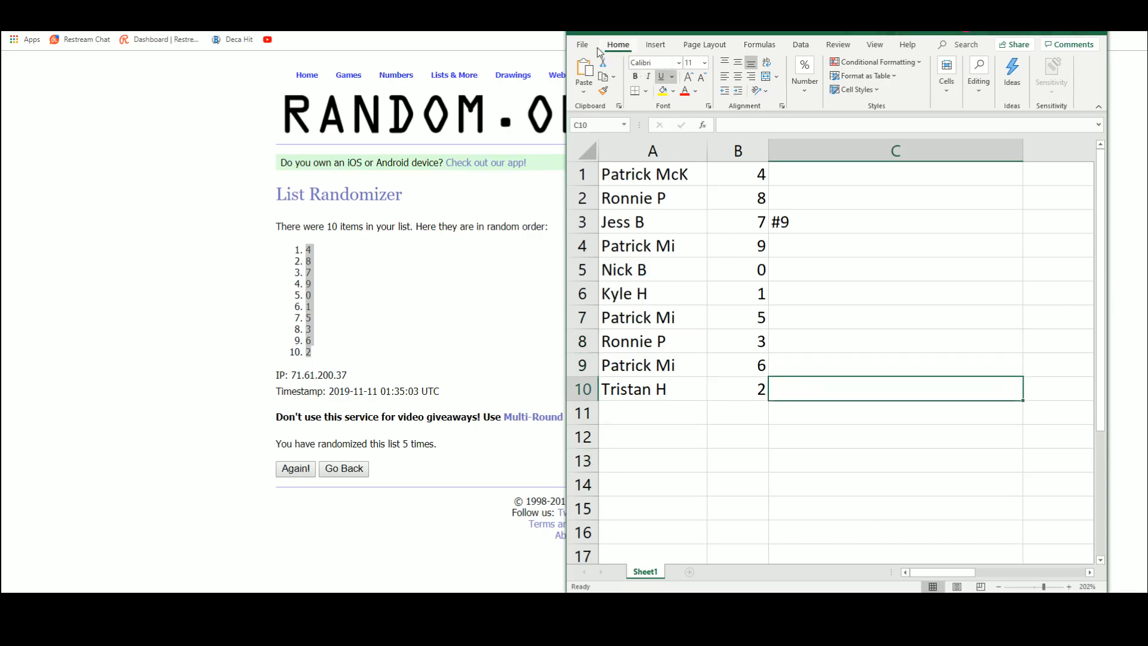
- Print the sheet pairing names with shuffled numbers via File > Print
click(581, 44)
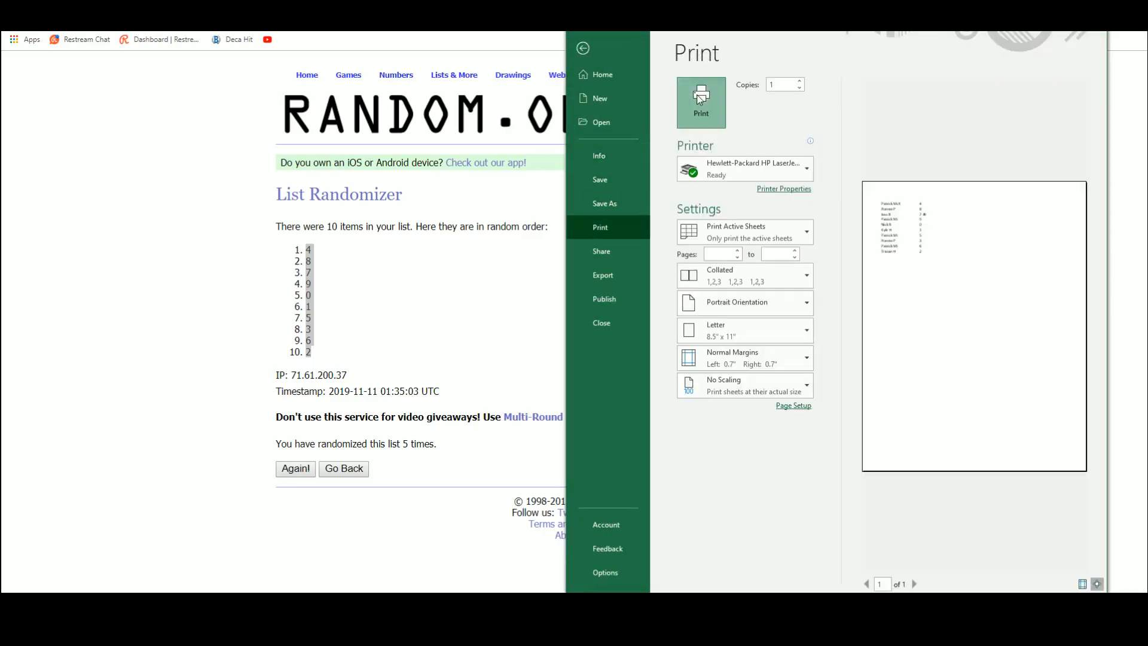
click(582, 48)
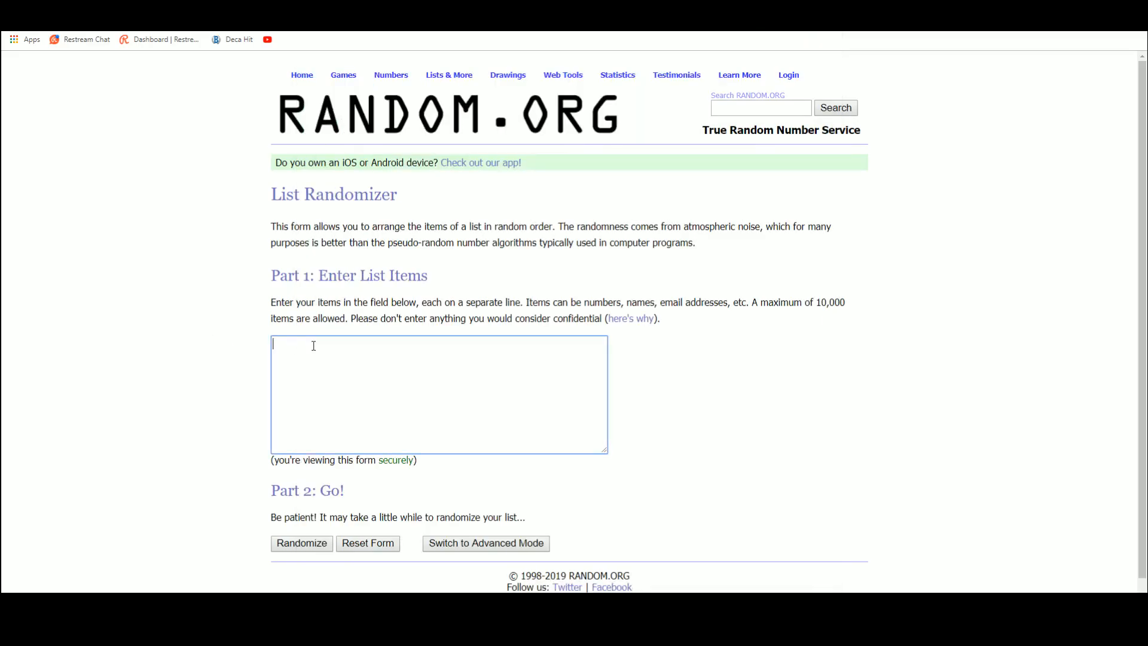
text(Patrick McK)
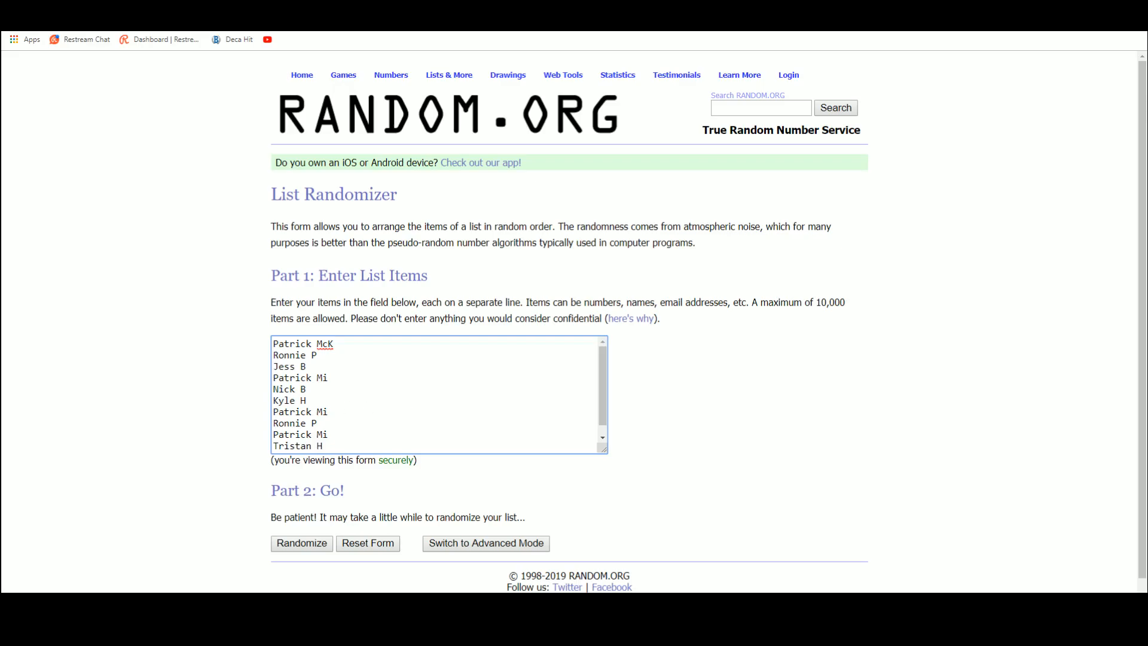
click(301, 544)
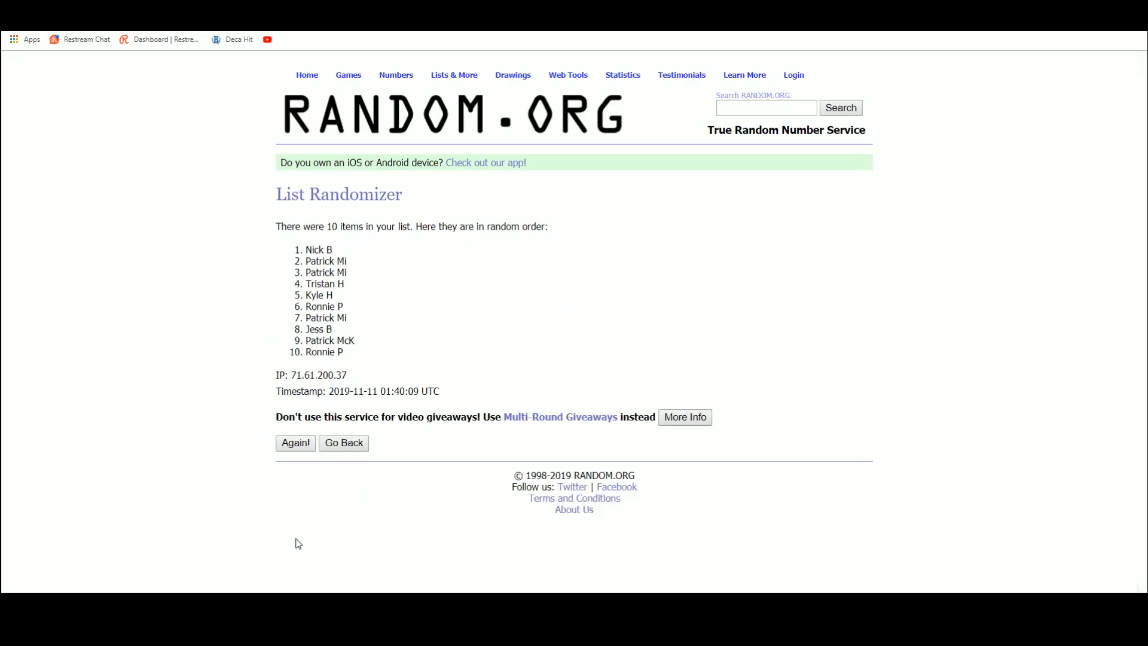
click(295, 443)
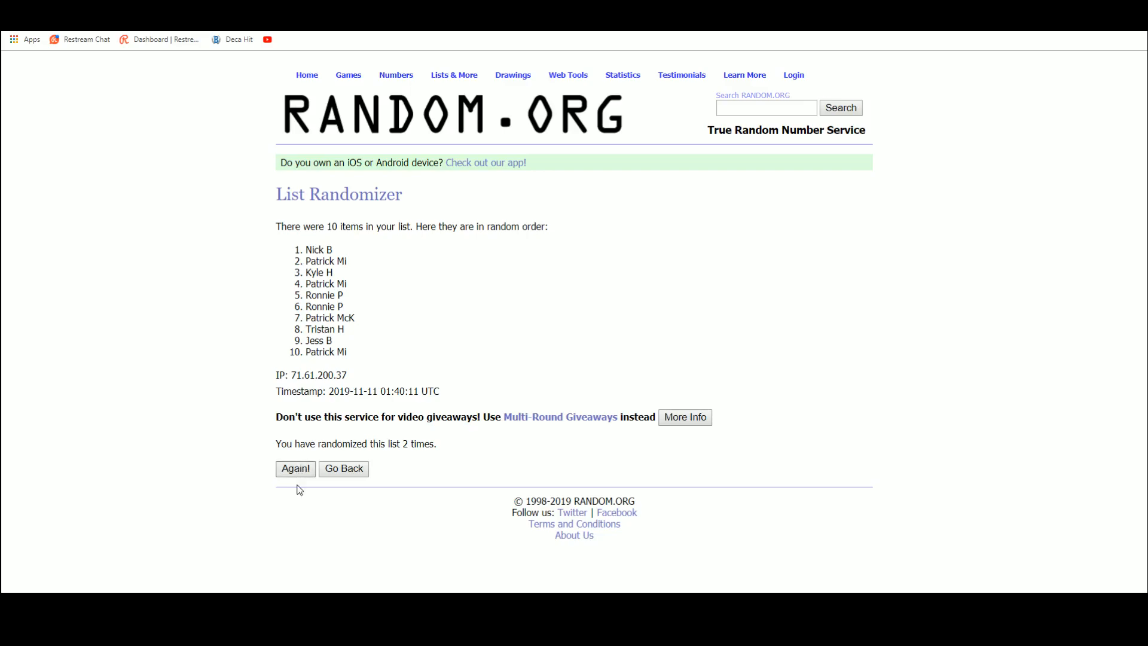
click(294, 469)
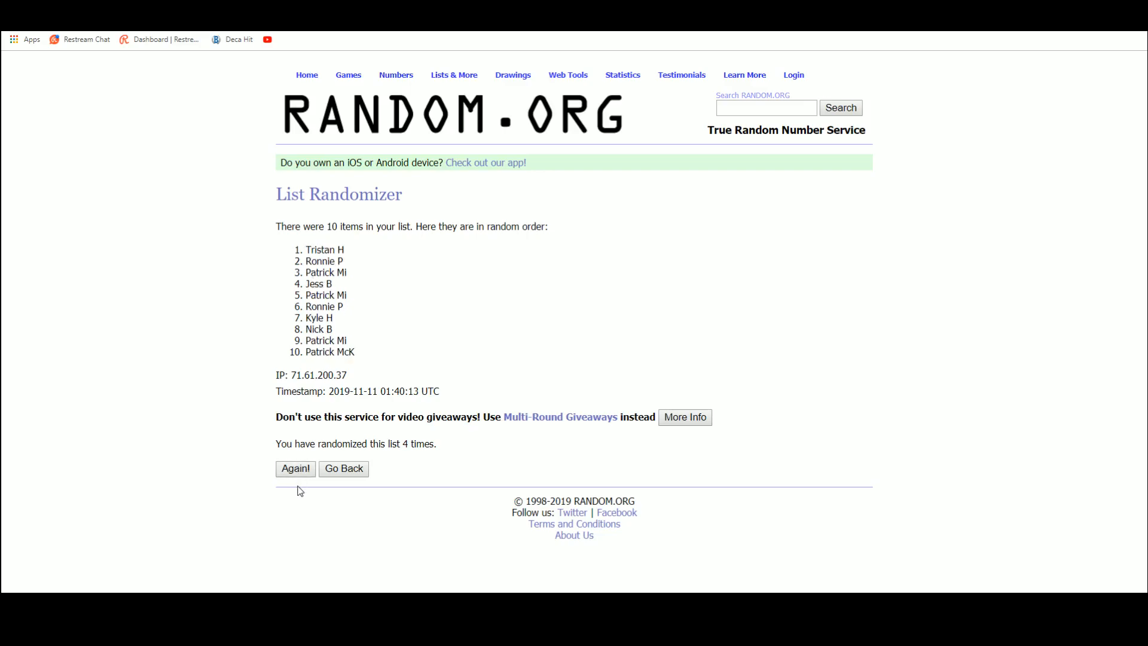
click(295, 469)
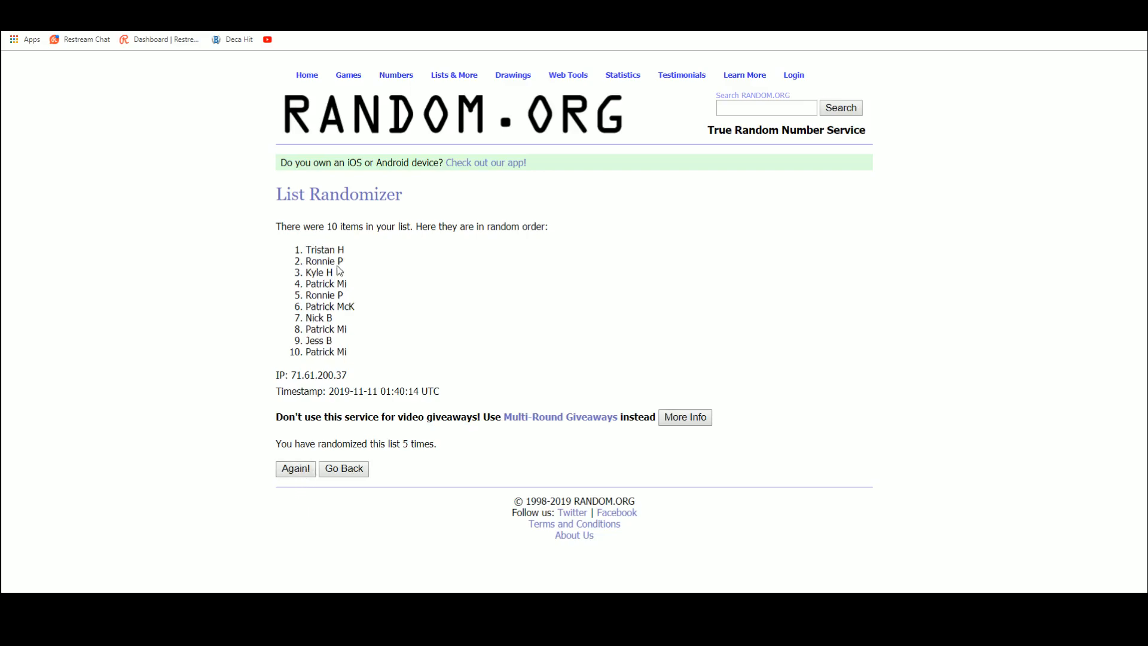
double_click(323, 249)
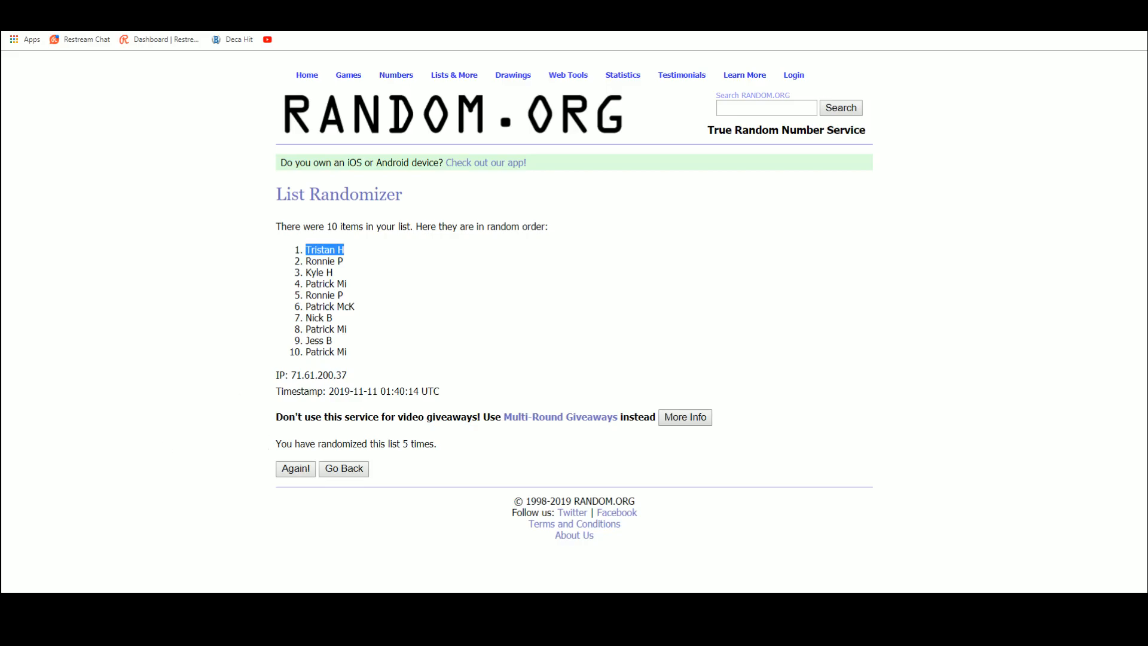